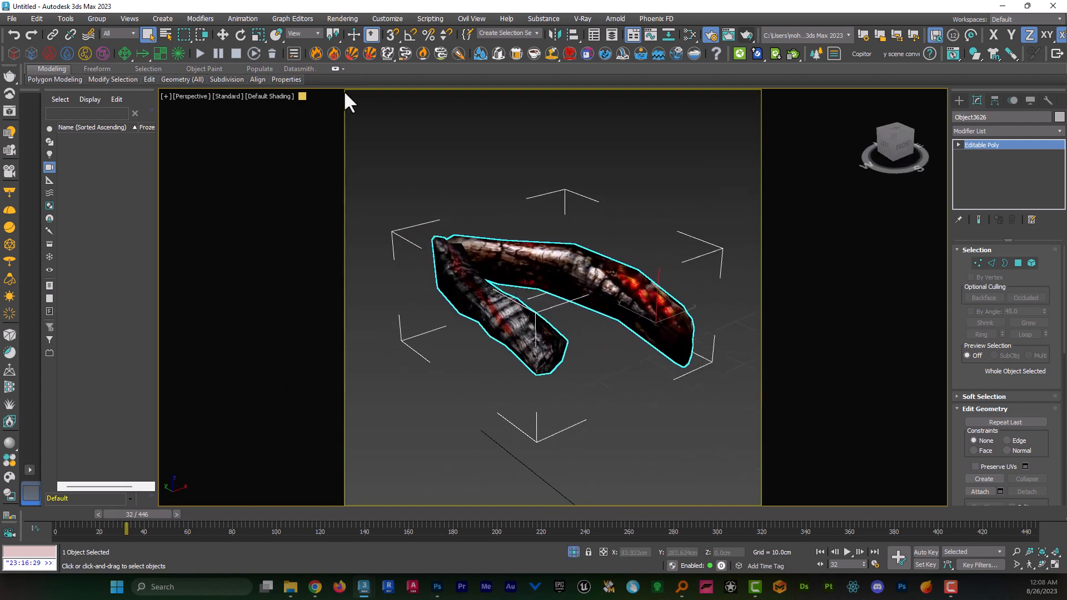
mouse_move(315, 54)
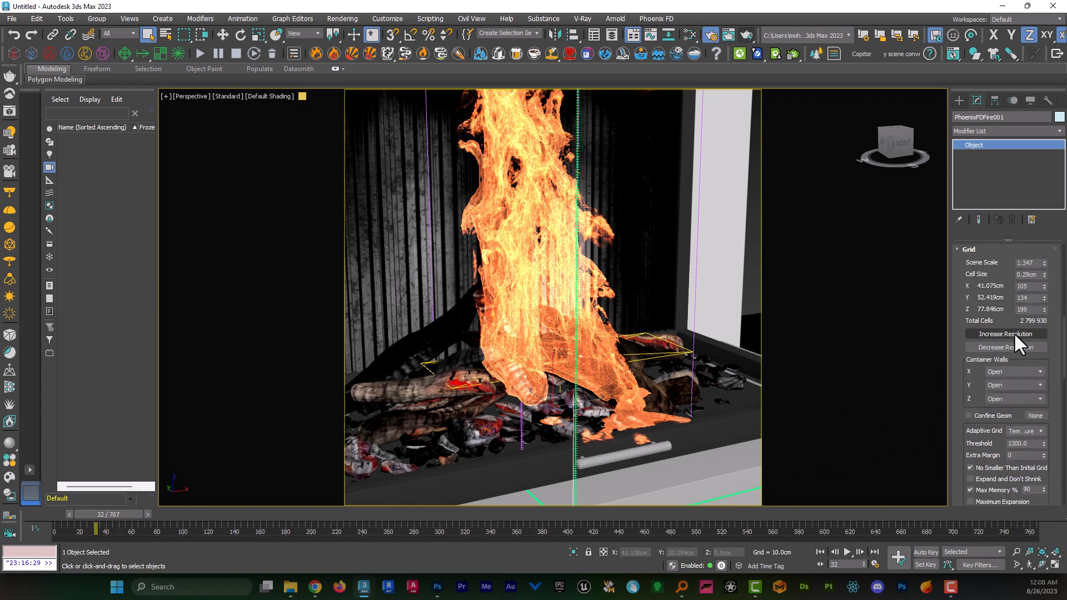
Decrease the Phoenix FD grid resolution twice to cut the cell count well below 2.8 million
click(1005, 347)
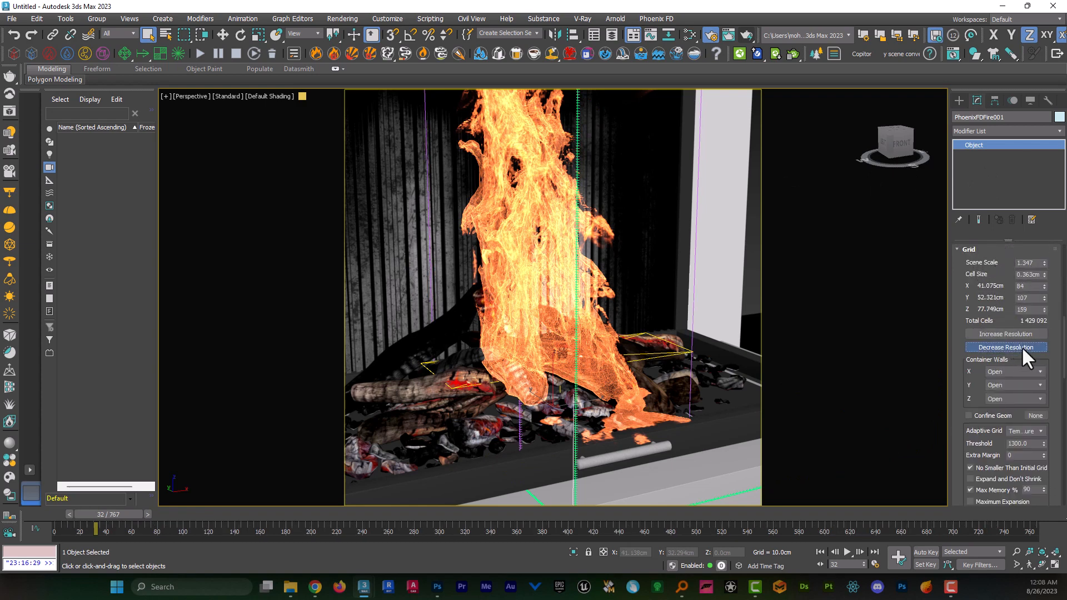
click(1005, 347)
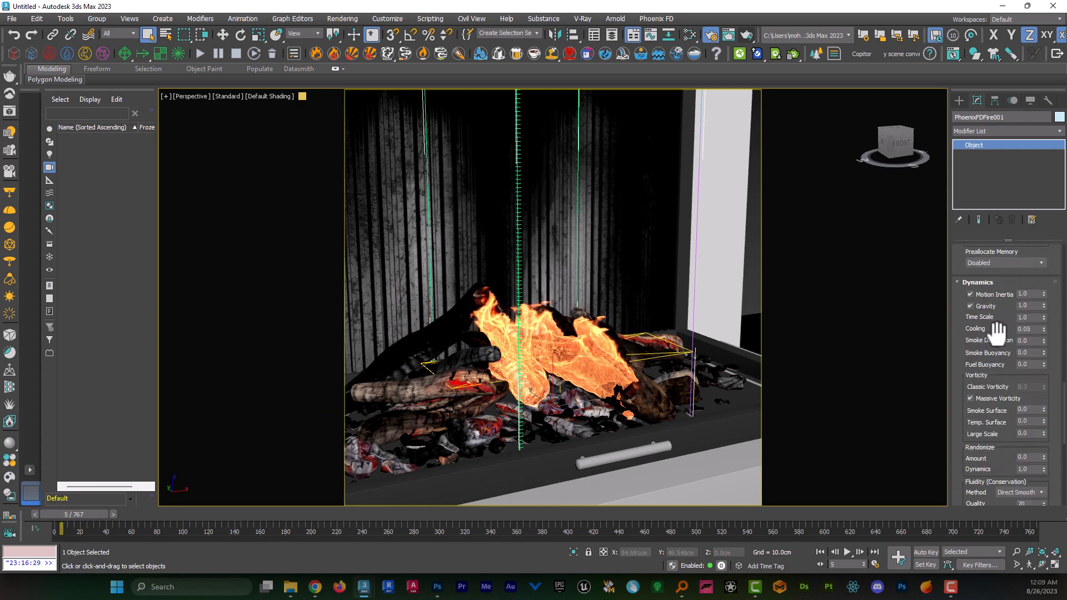
mouse_move(1030, 328)
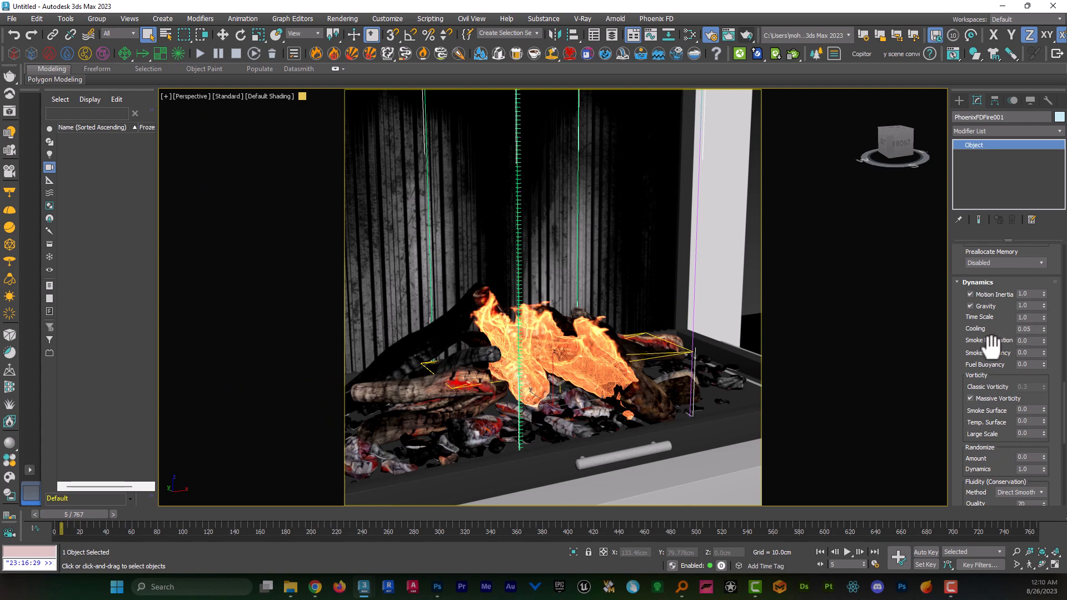
scroll(down, 3)
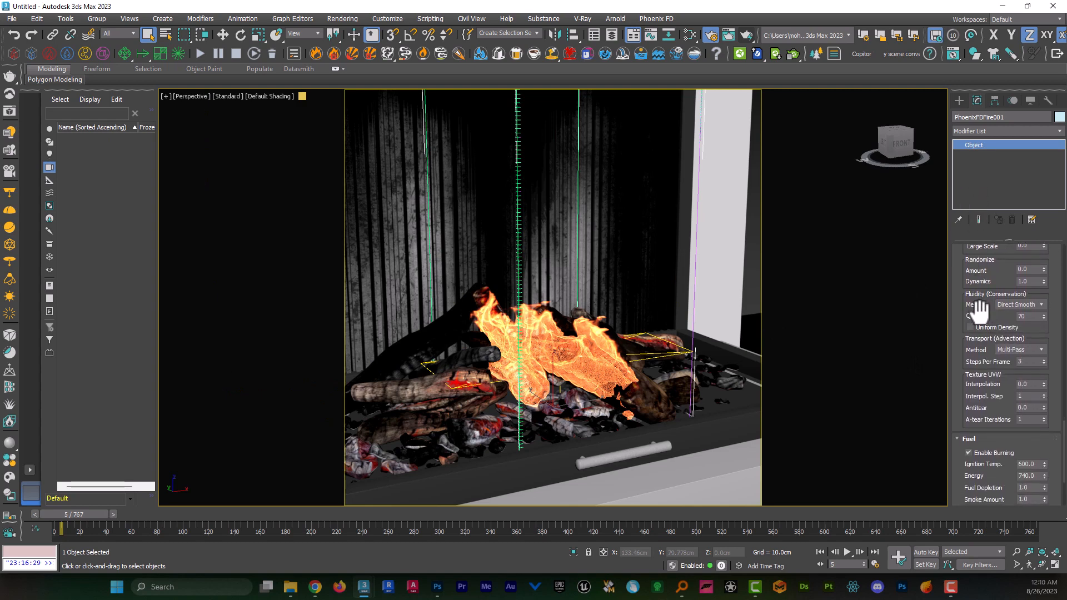
click(1039, 304)
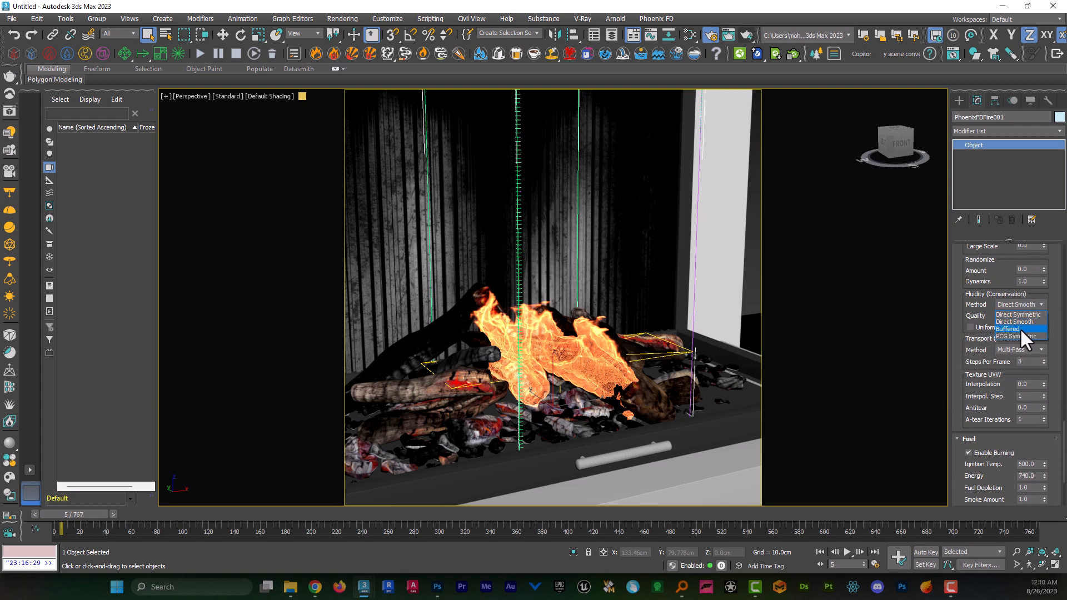
mouse_move(1020, 315)
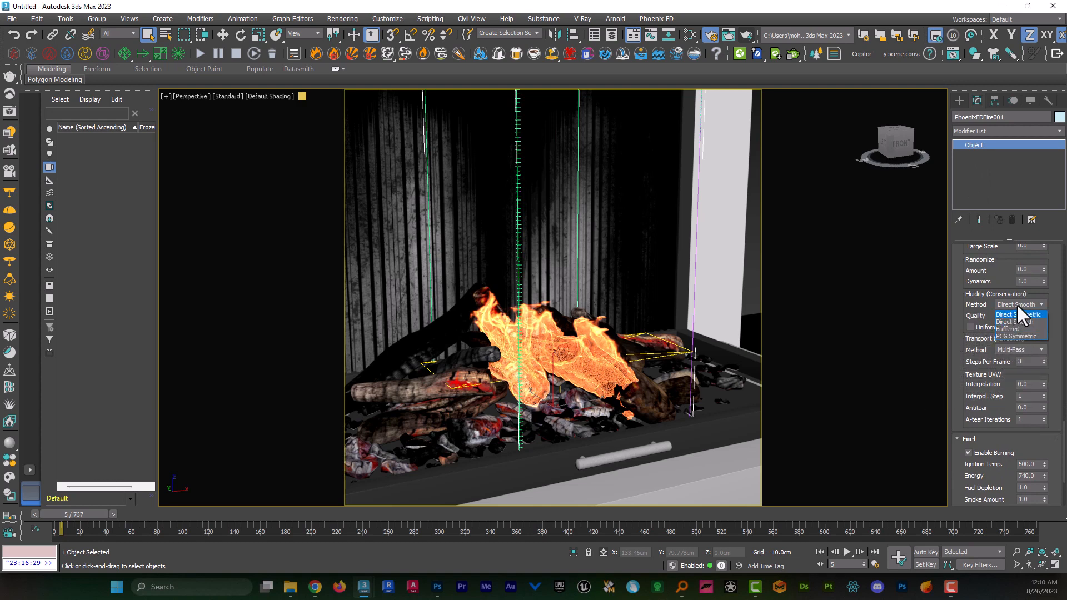
click(1017, 314)
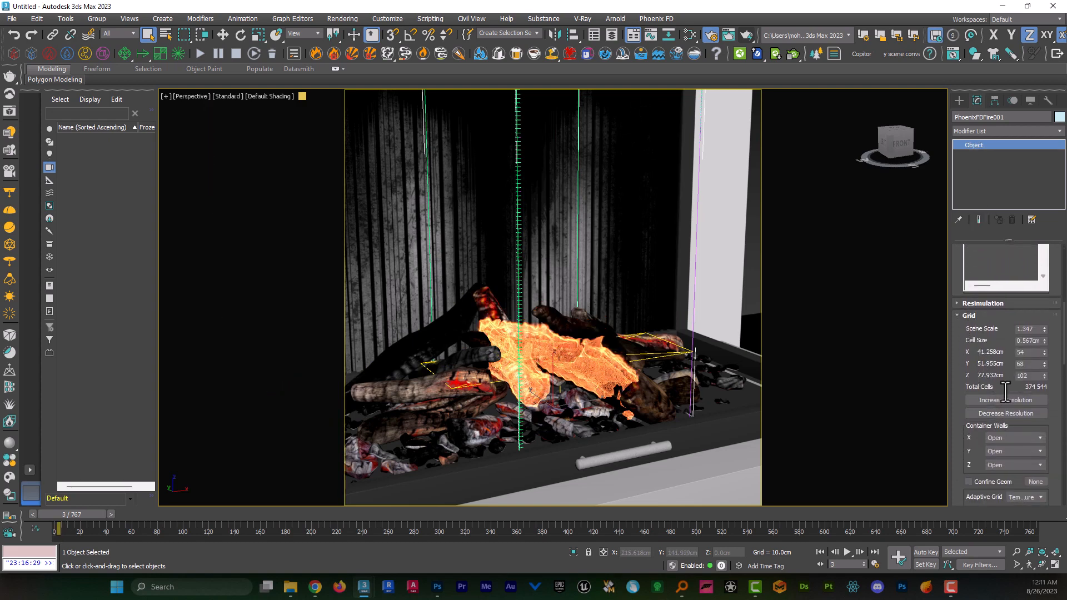
Raise the grid resolution and Z cell count to 131 x 167 x 249 (about 5,447,373 cells)
click(1005, 399)
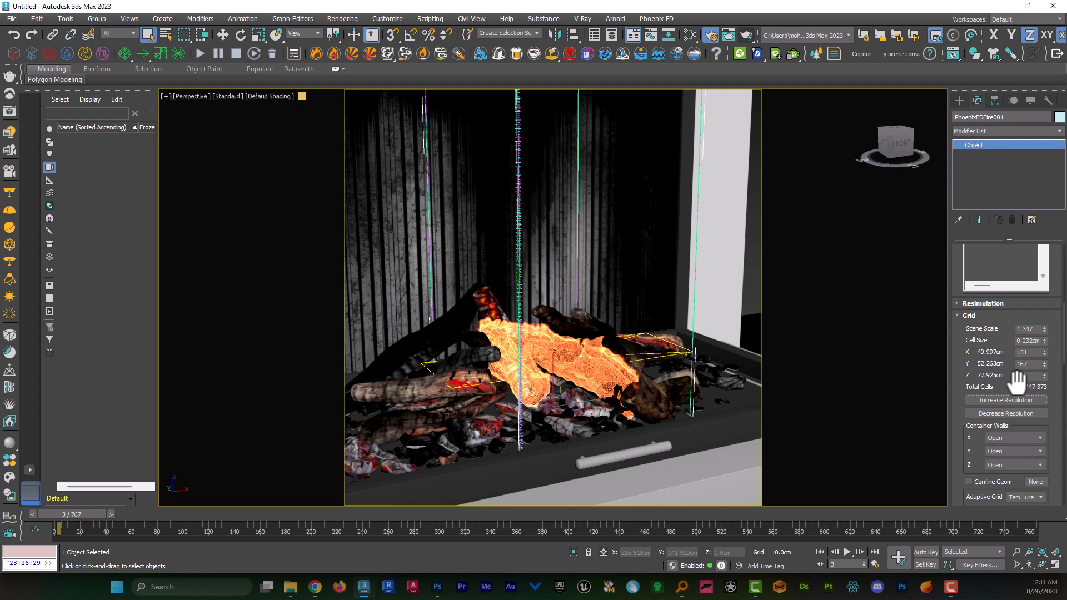
click(1005, 400)
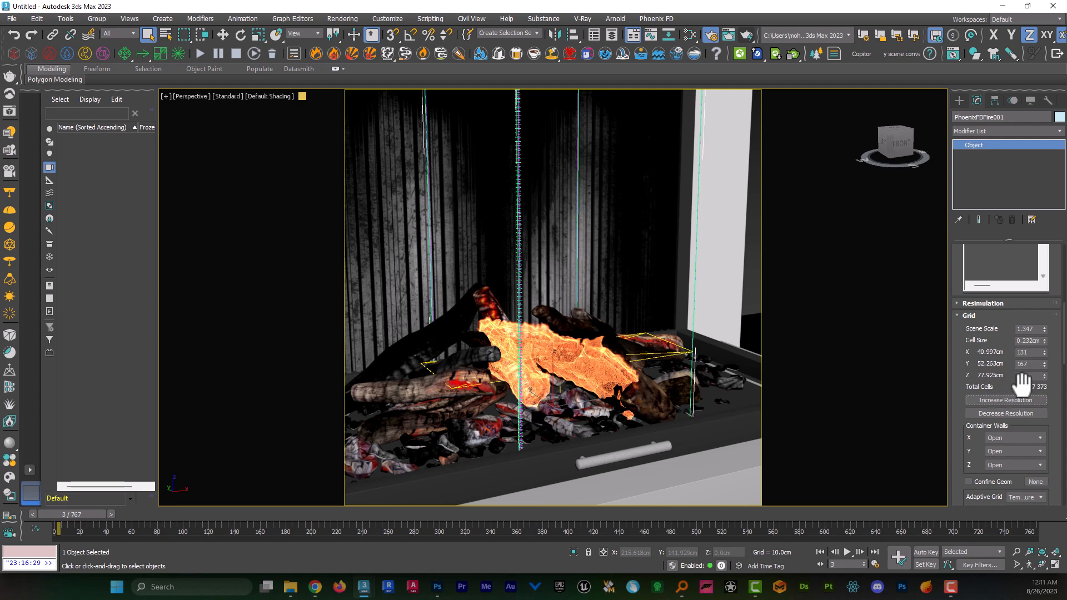
click(1006, 400)
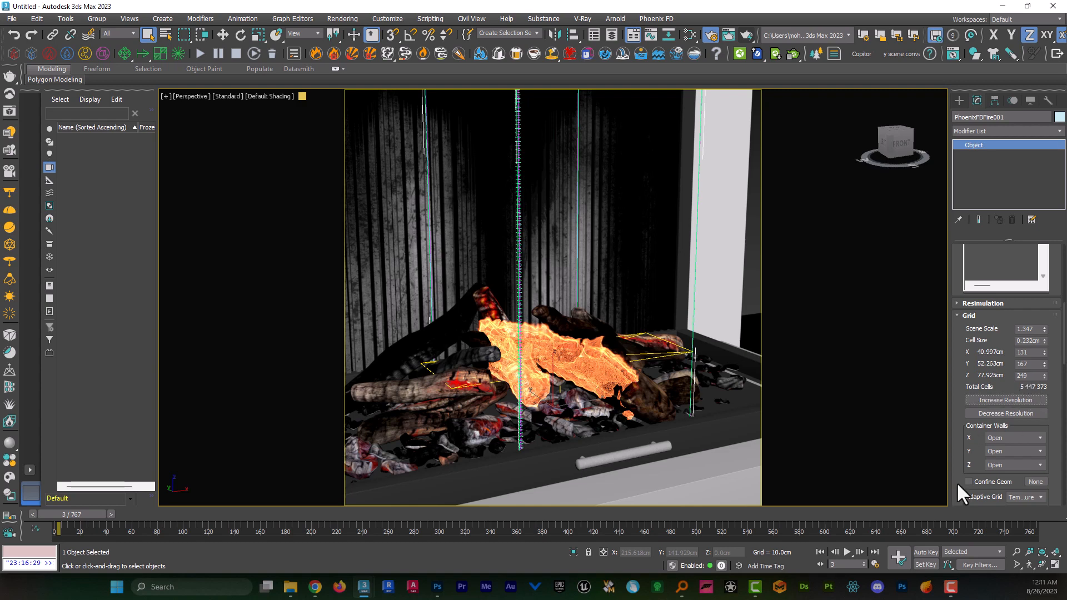
Confirm Transport Steps Per Frame is 3 and start the fire simulation
scroll(down, 3)
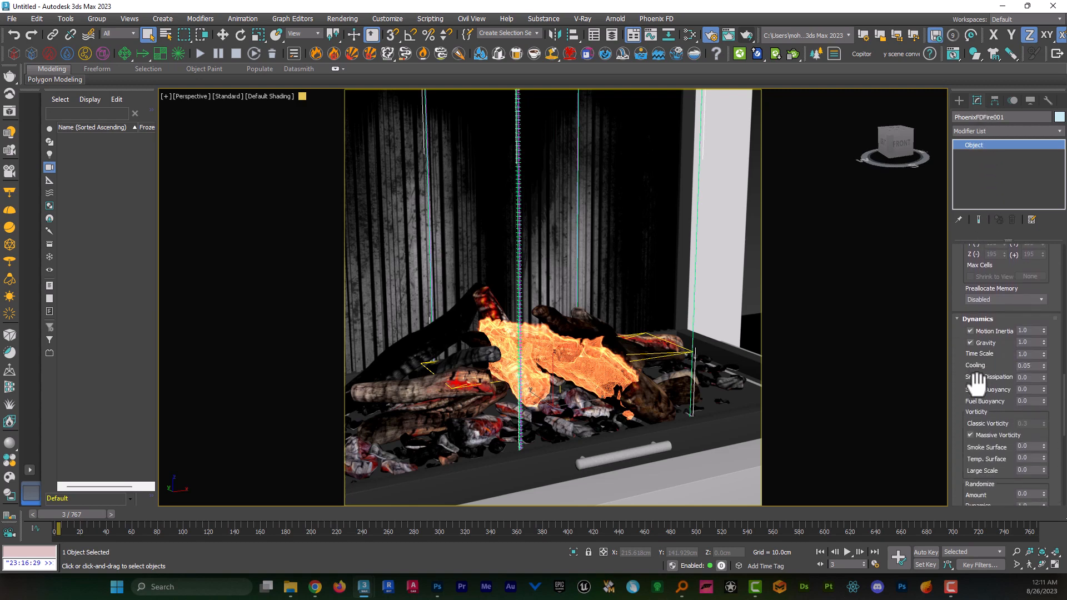
scroll(down, 3)
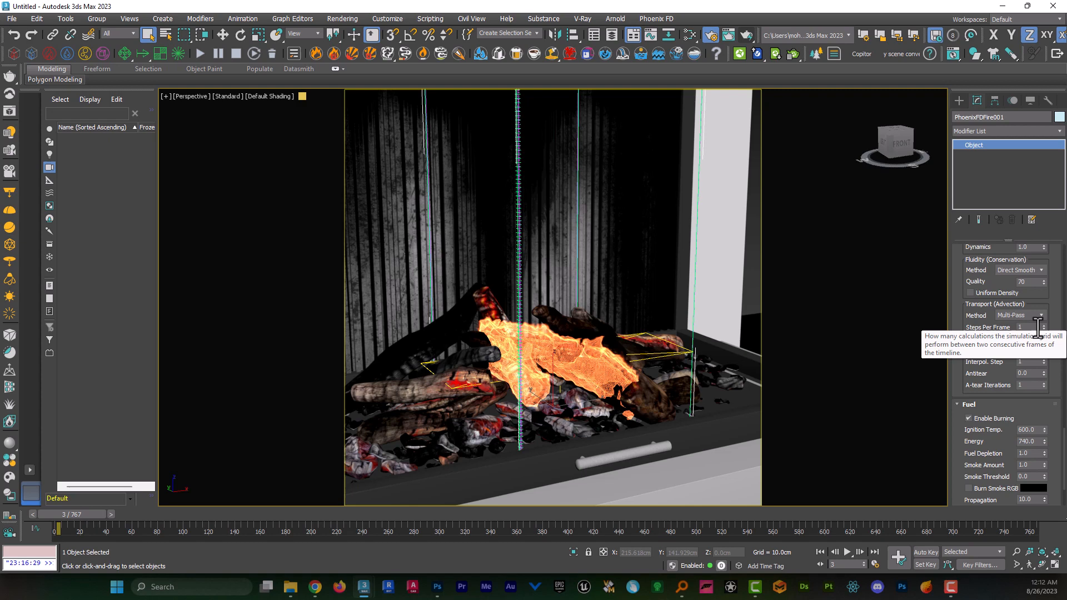
click(1042, 325)
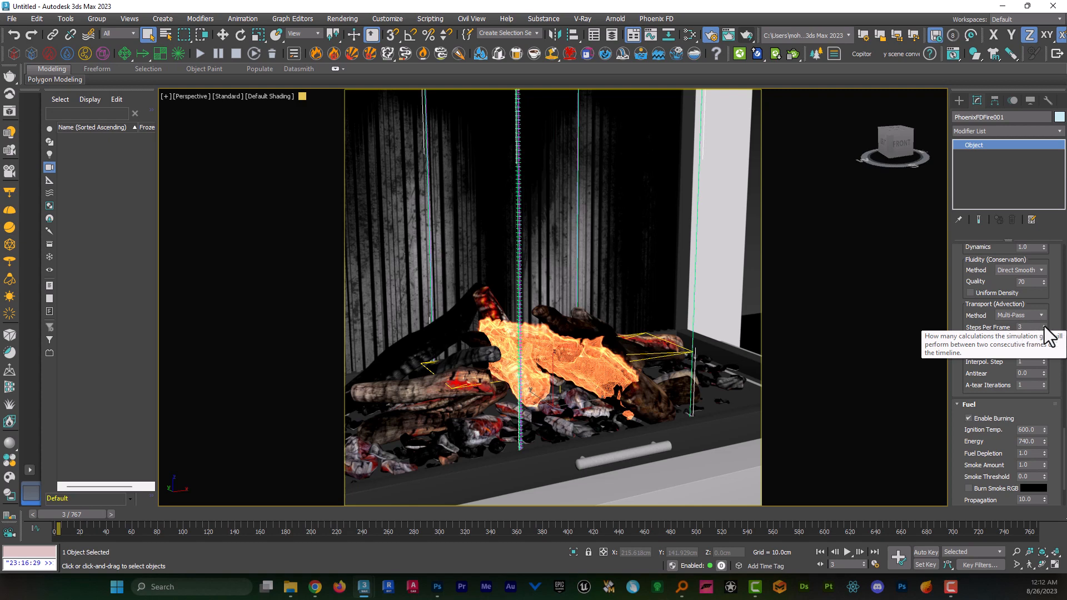
click(981, 264)
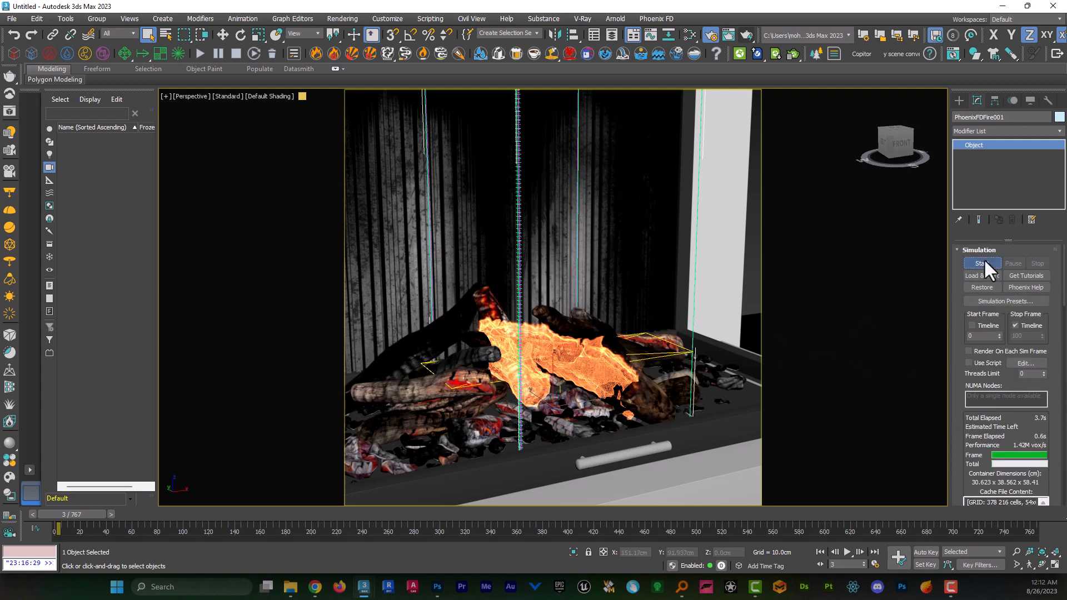